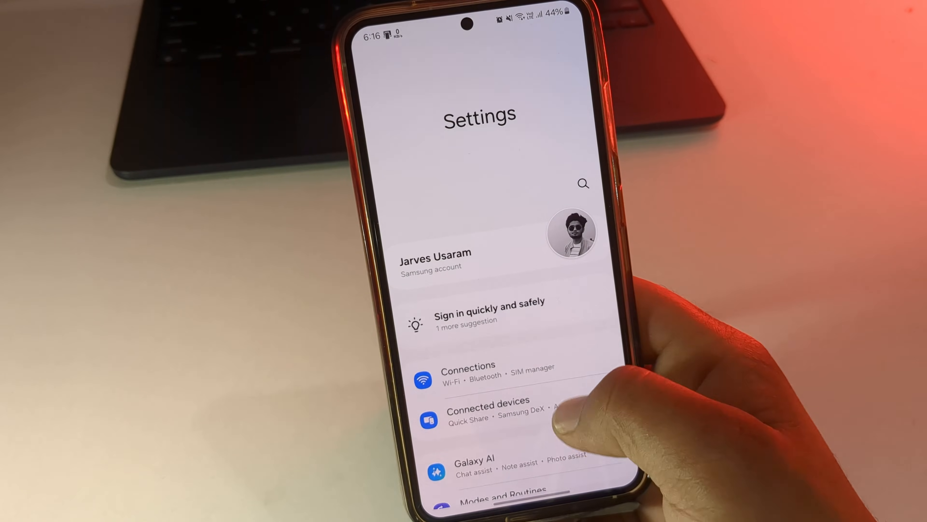
- Set the screen lock type to None and confirm removing the biometric data
scroll("up", 3)
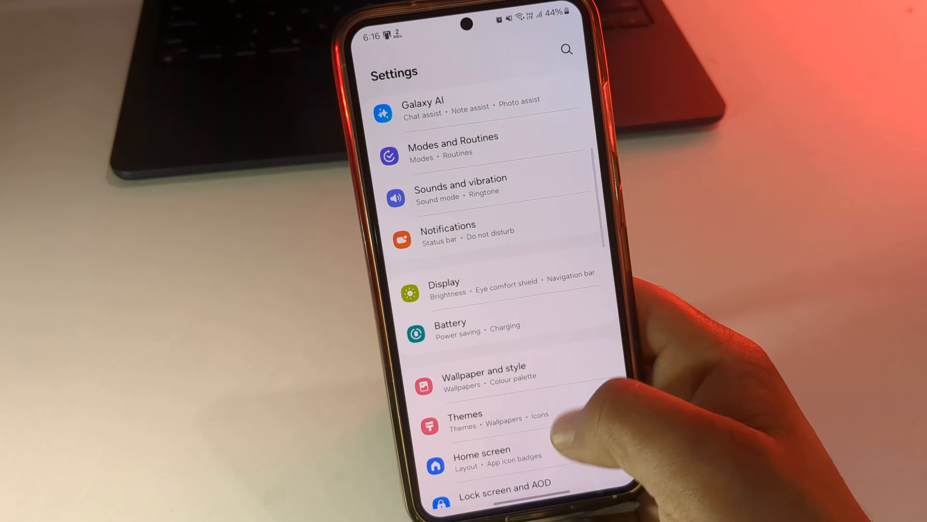
scroll("up", 3)
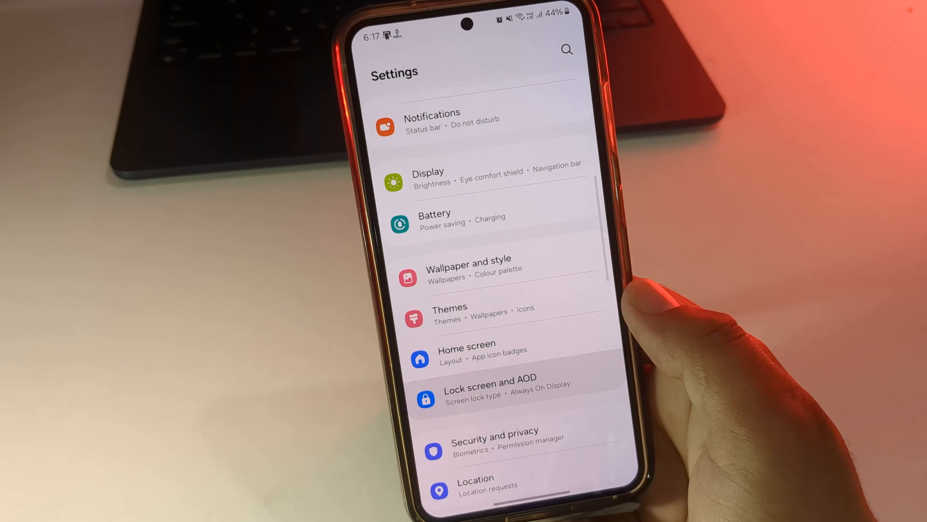
left_click(490, 390)
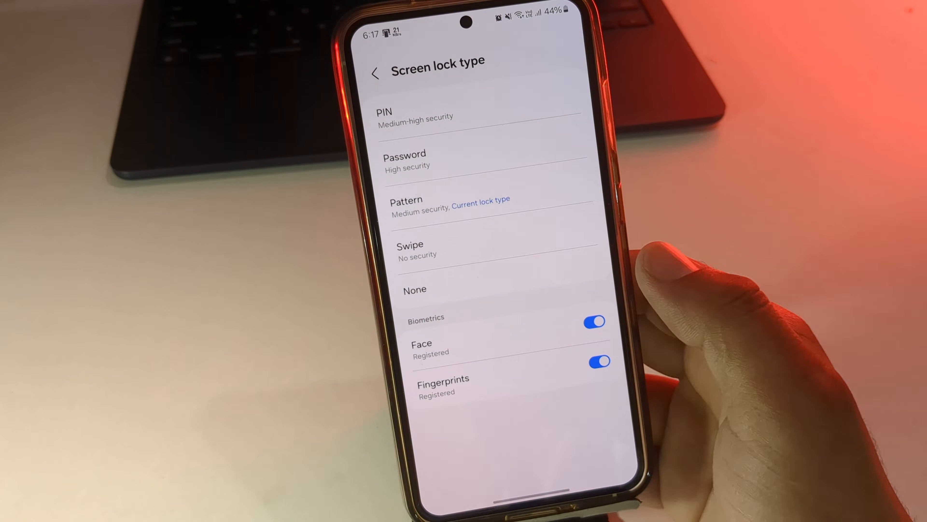
left_click(415, 289)
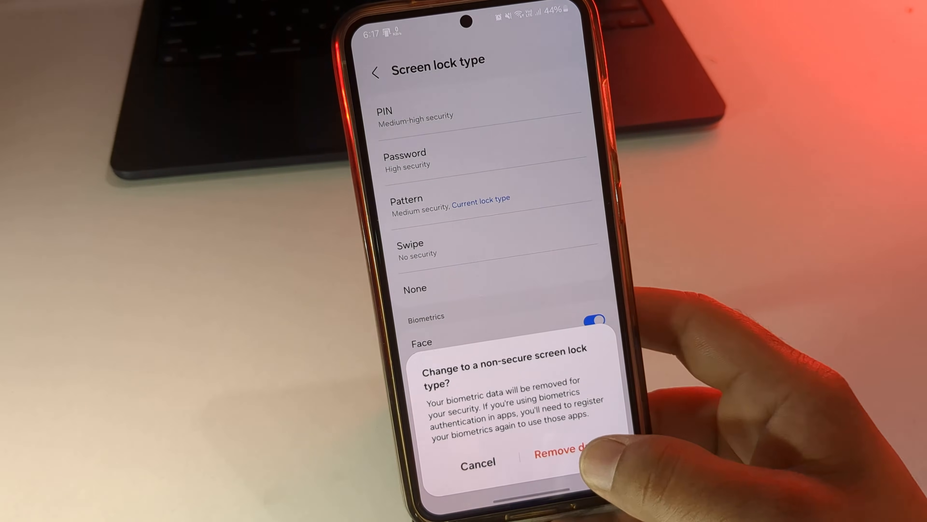
left_click(477, 461)
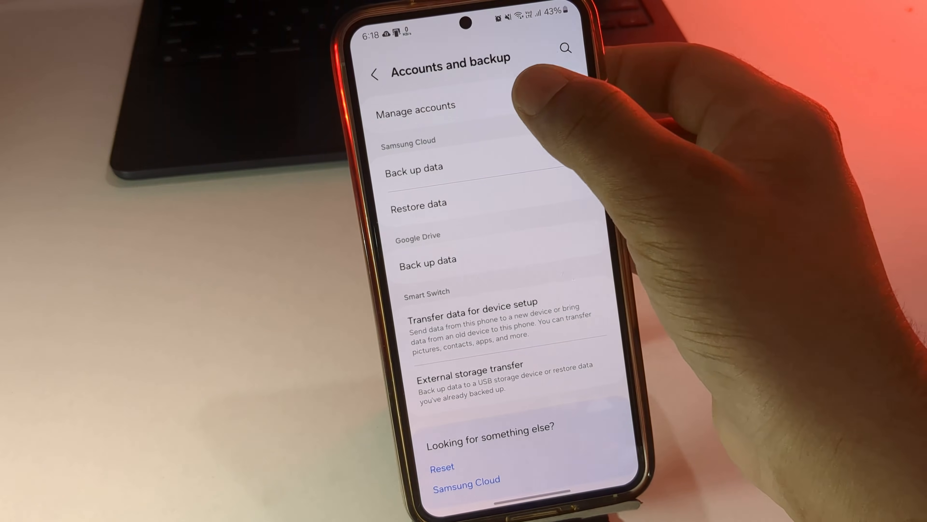
- Go to Accounts and backup > Manage accounts to list the phone's signed-in accounts
left_click(415, 105)
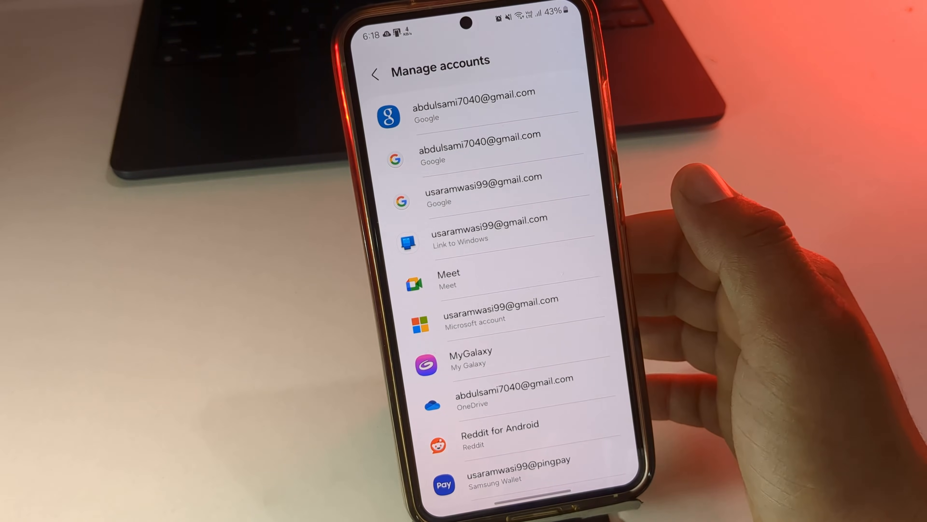